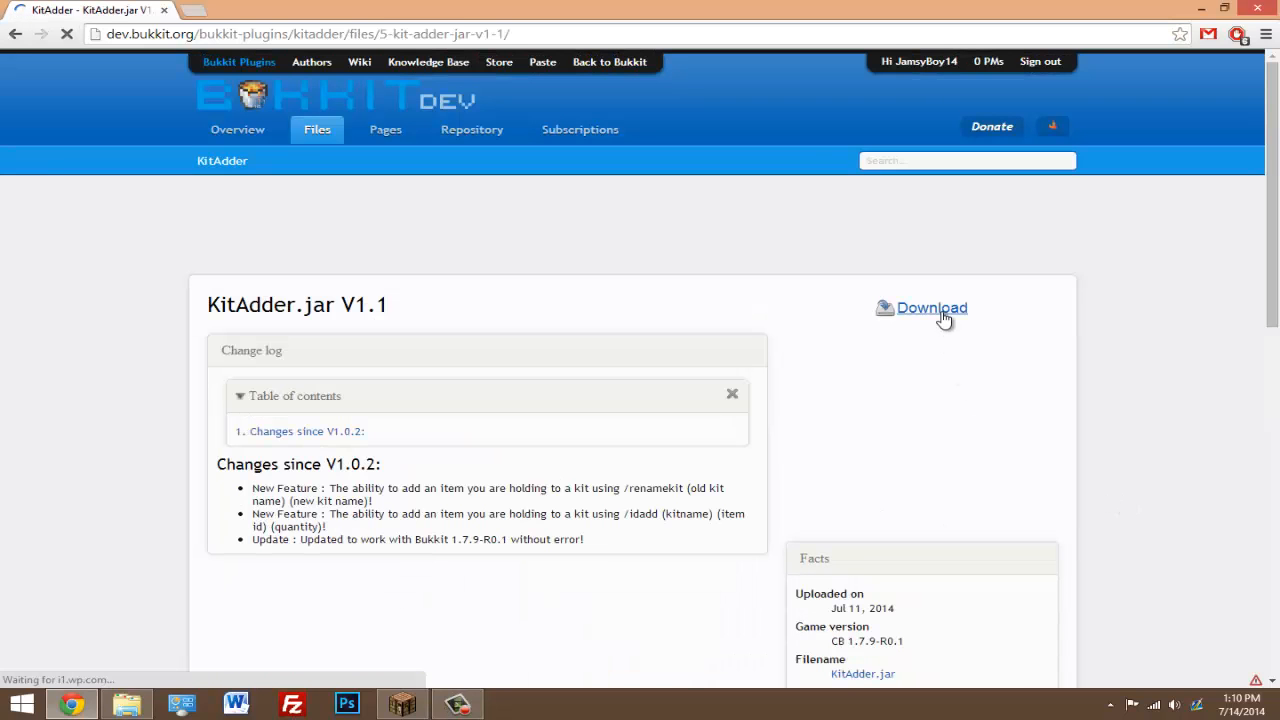
Download the KitAdder.jar V1.1 plugin file from its Bukkit Dev page.
{"action": "left_click", "coordinate": [931, 307]}
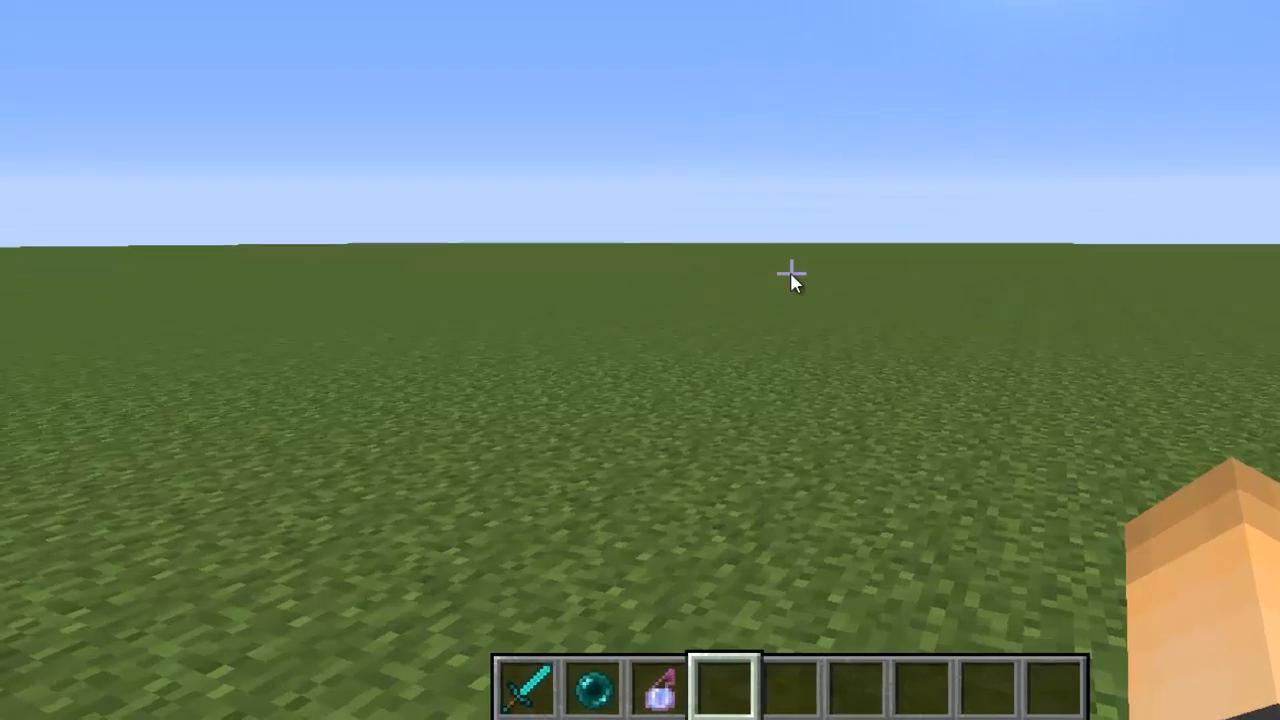
Send '/createkit Random 800' in chat to create the Random kit.
{"action": "type", "text": "/createkit"}
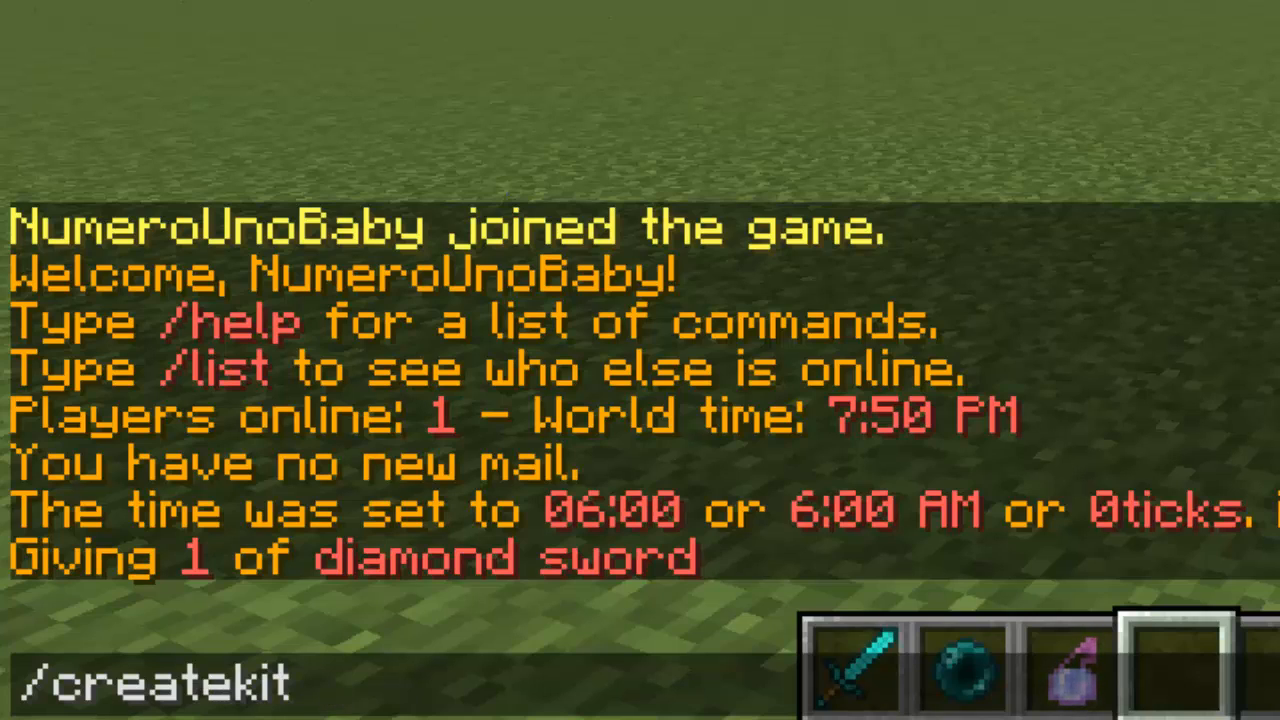
{"action": "type", "text": "R"}
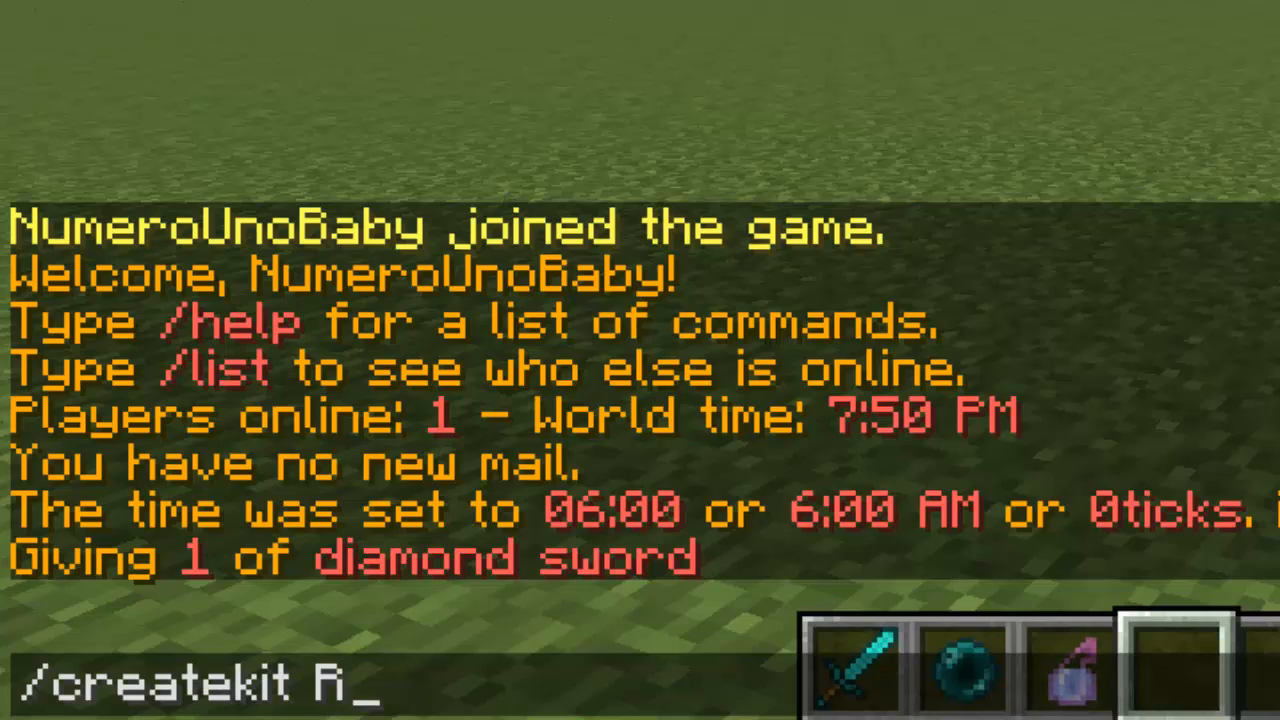
{"action": "type", "text": "andom"}
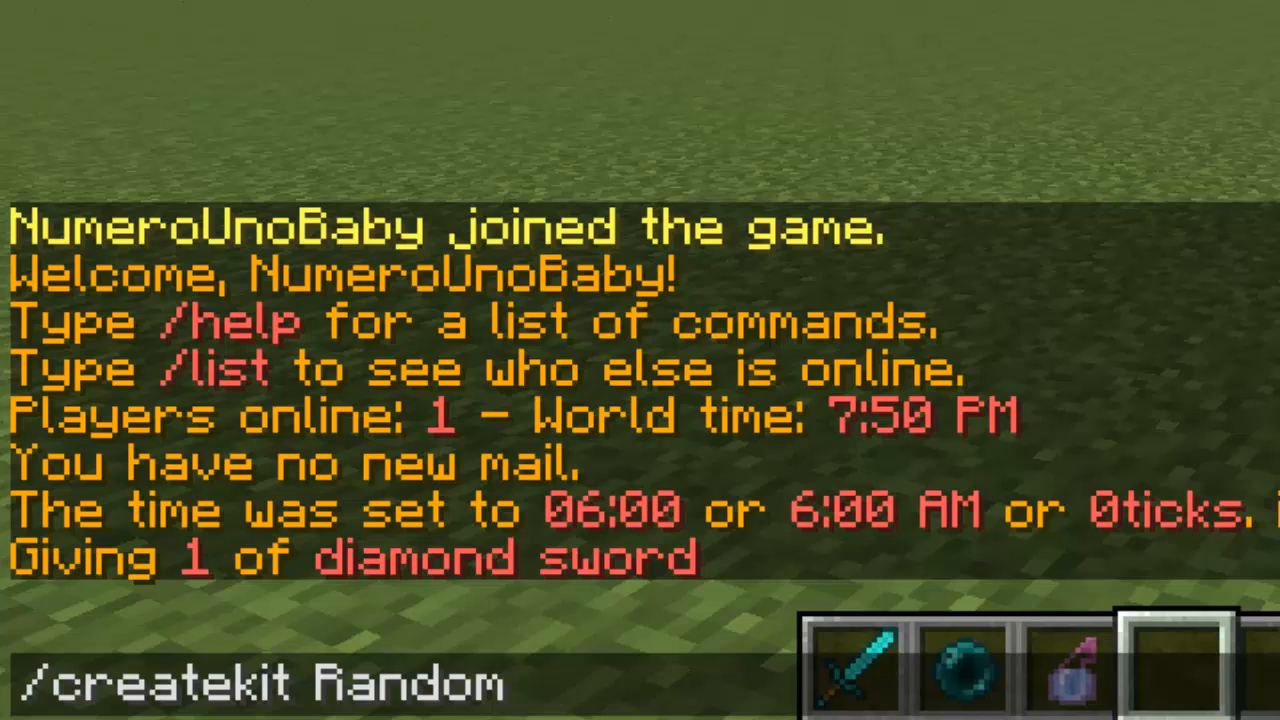
{"action": "key", "text": "space"}
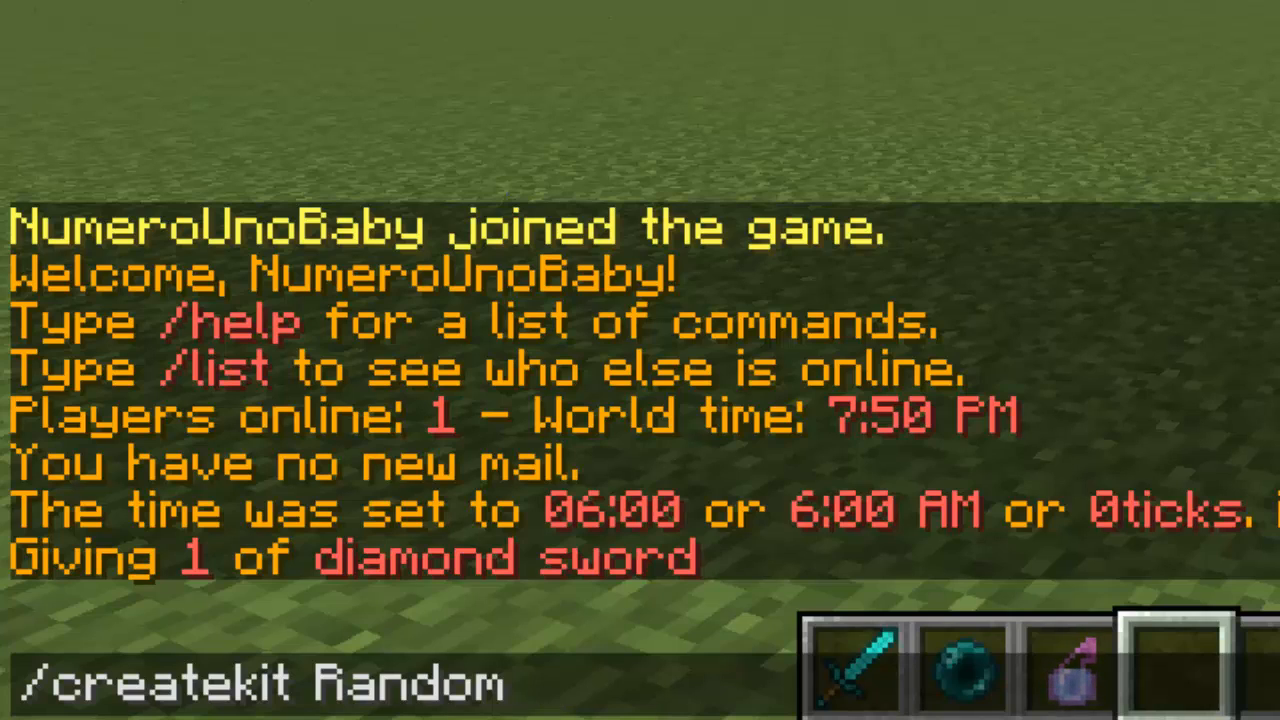
{"action": "type", "text": "800"}
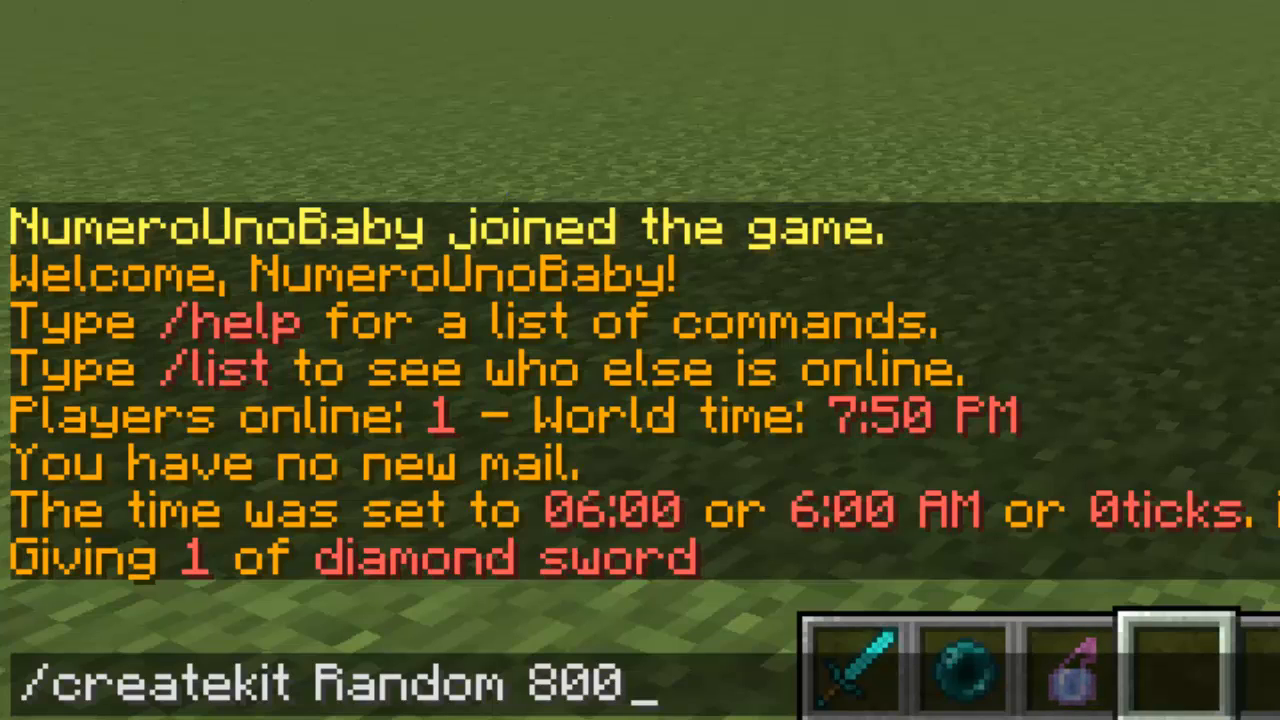
{"action": "mouse_move", "coordinate": [940, 645]}
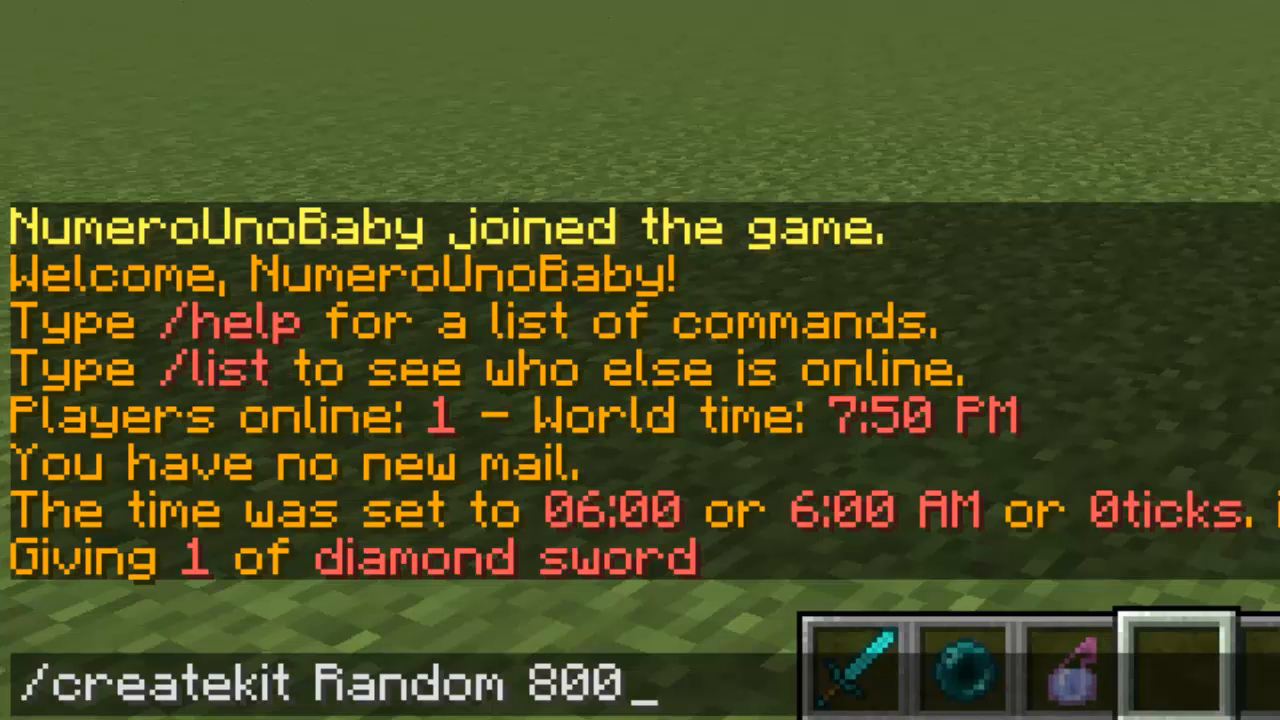
{"action": "key", "text": "enter"}
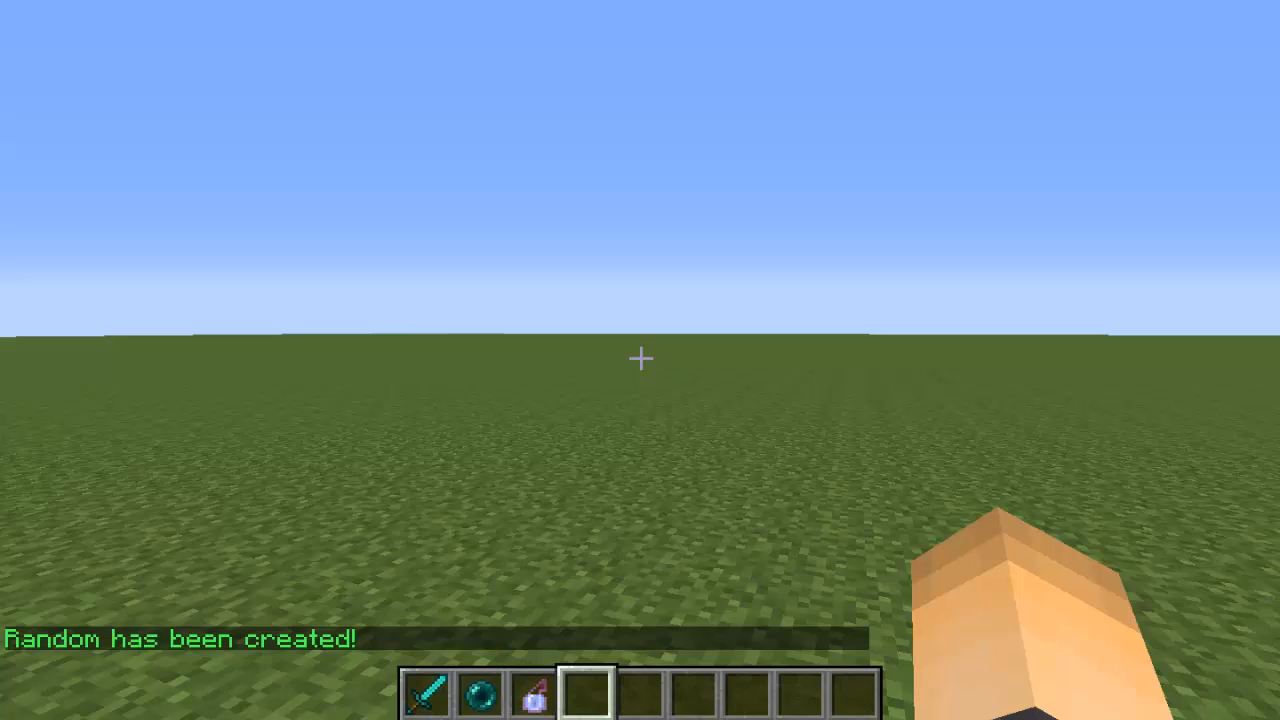
Type '/deletekit Random' in chat without sending it.
{"action": "type", "text": "/d"}
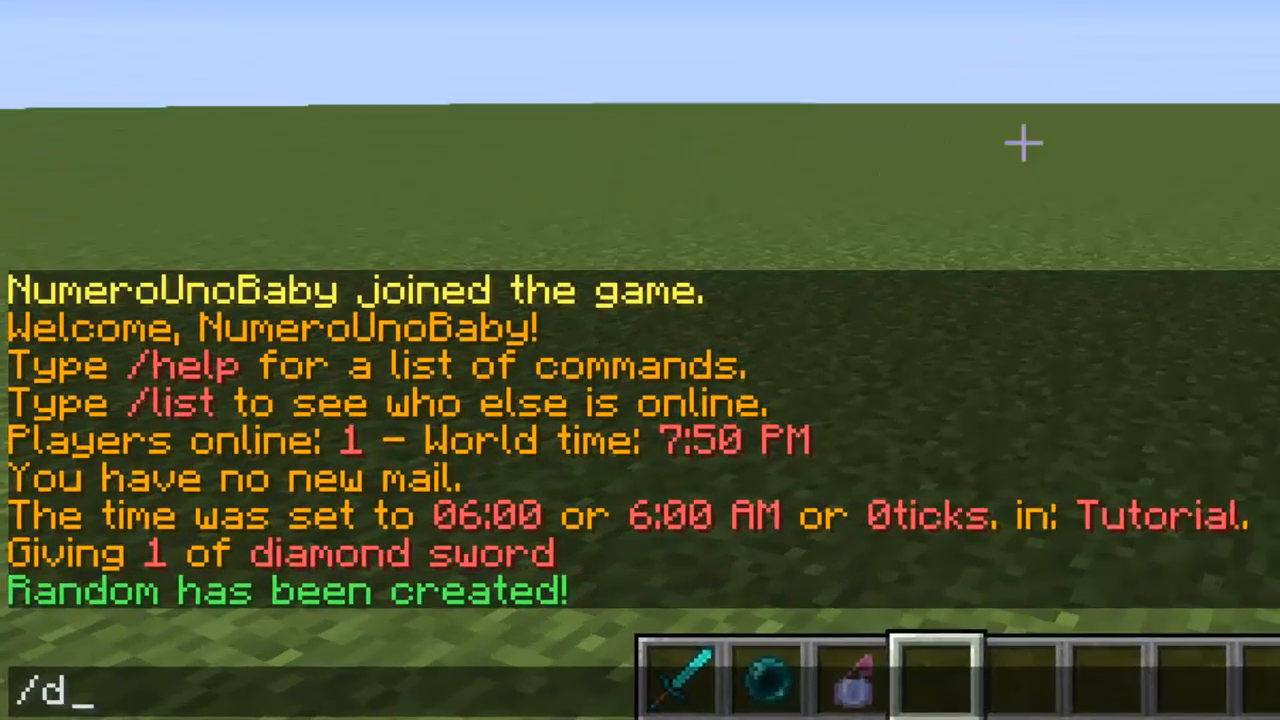
{"action": "type", "text": "eletekit"}
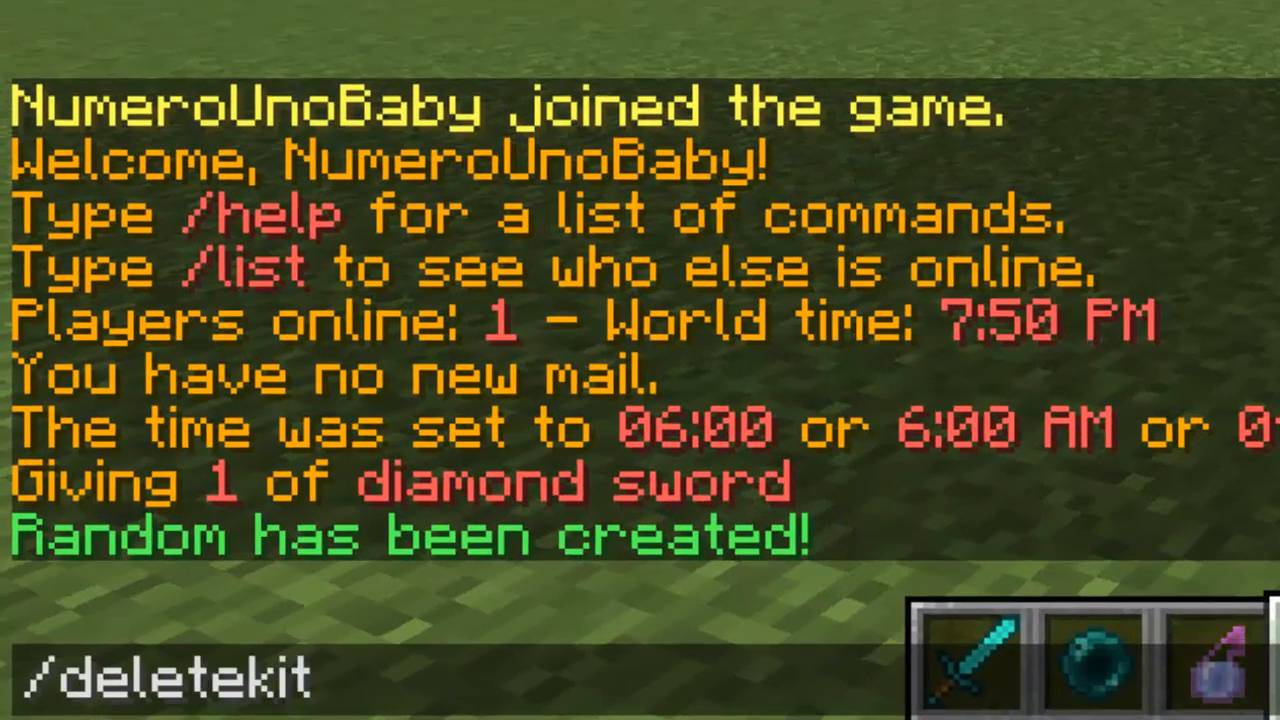
{"action": "type", "text": "Random"}
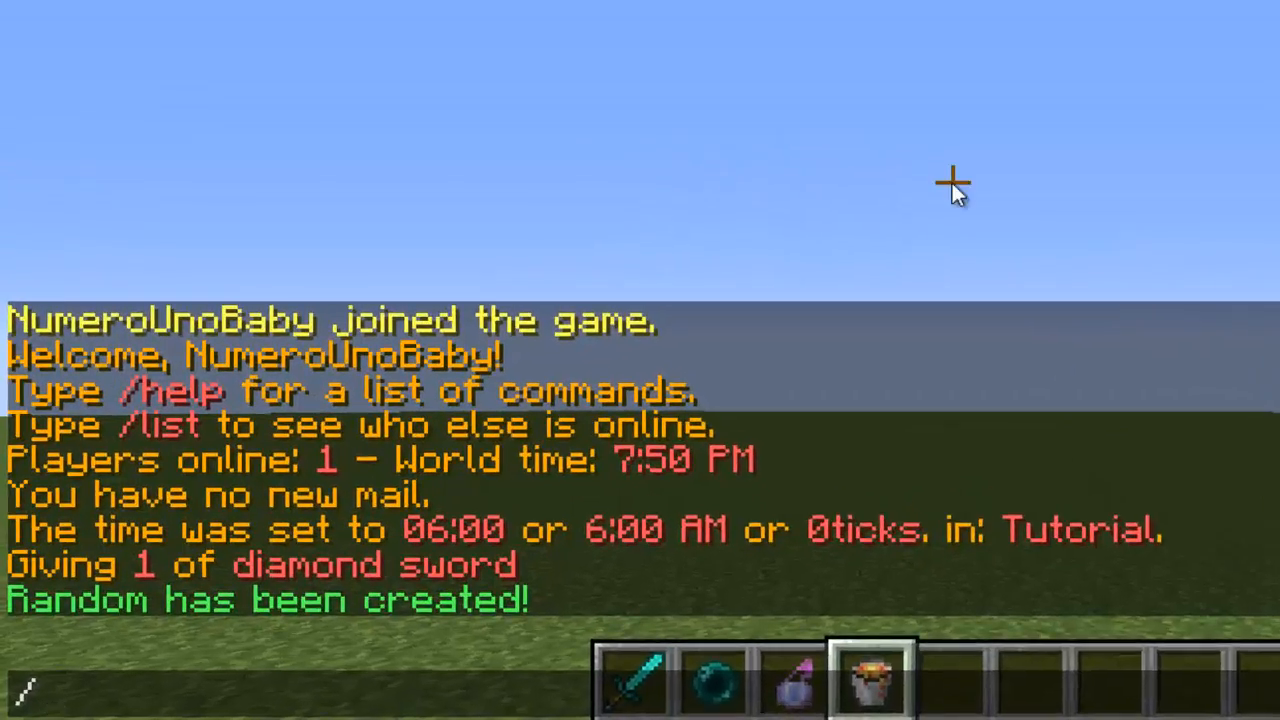
Add the held lava bucket to the Random kit with /addtokit Random.
{"action": "type", "text": "/addtoki"}
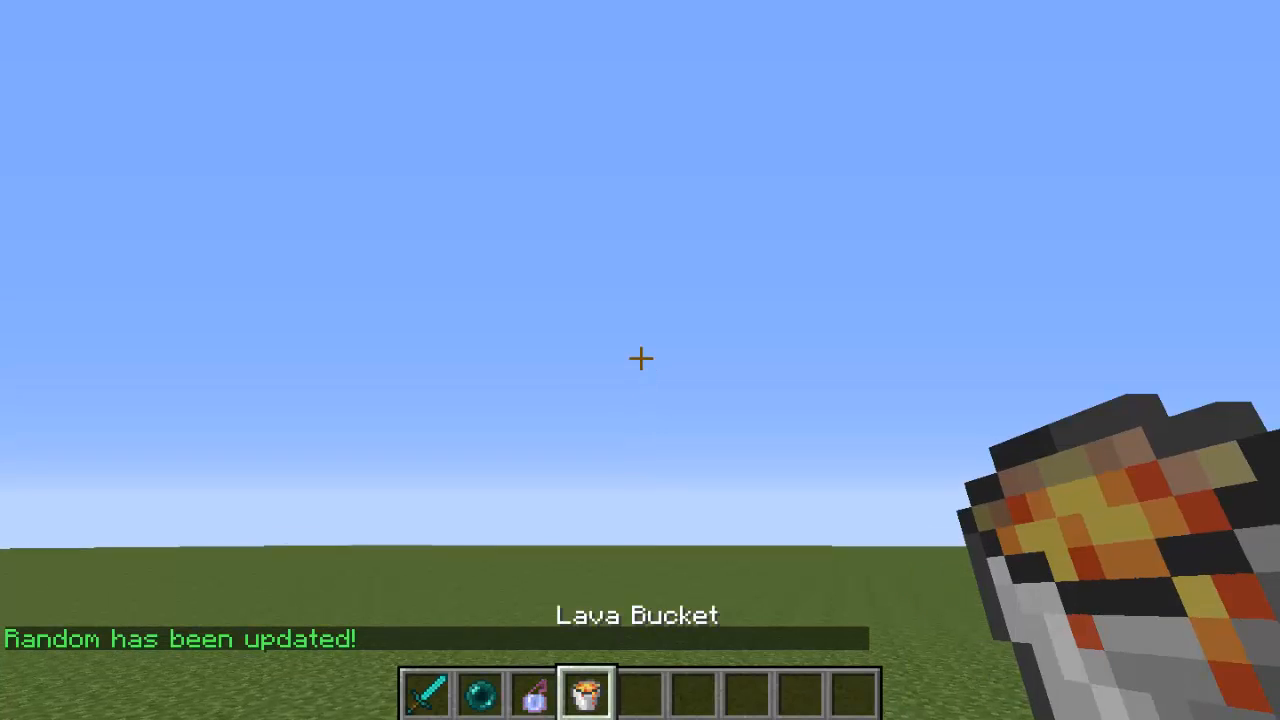
{"action": "key", "text": "7"}
{"action": "type", "text": "/r"}
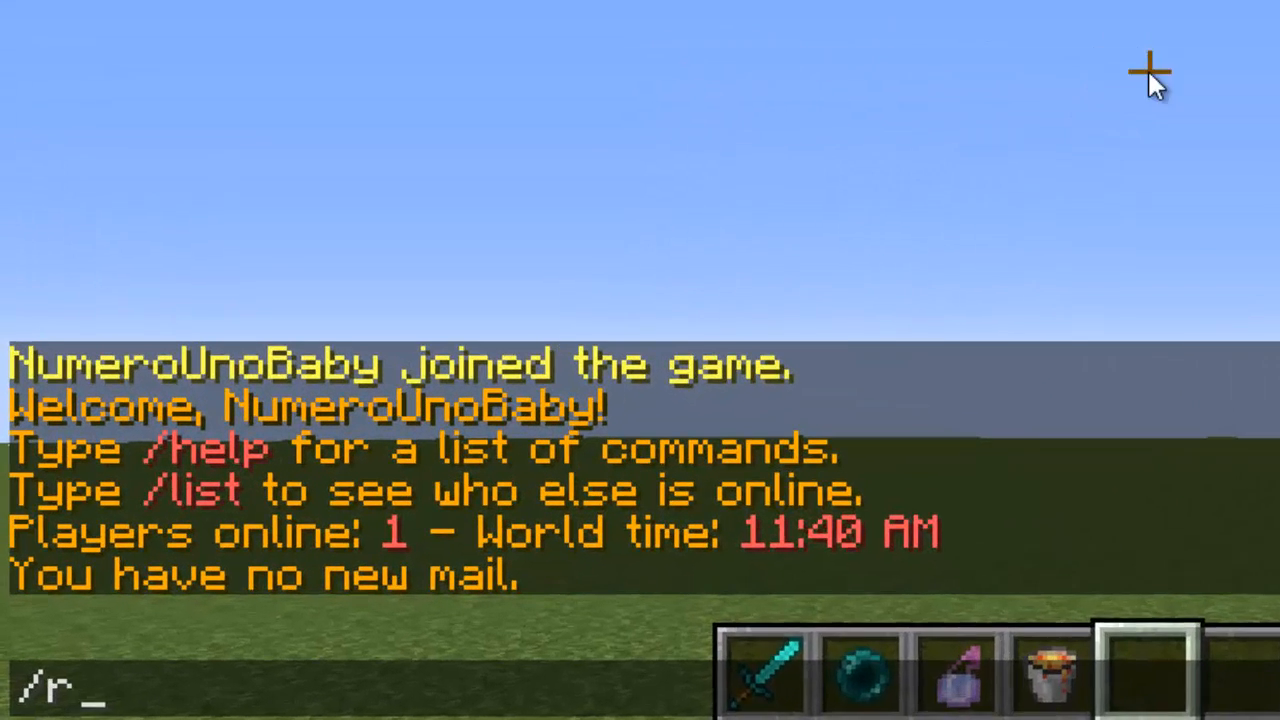
Rename the Random kit to Warrior with /renamekit, then list kits with /kits.
{"action": "type", "text": "enamekit"}
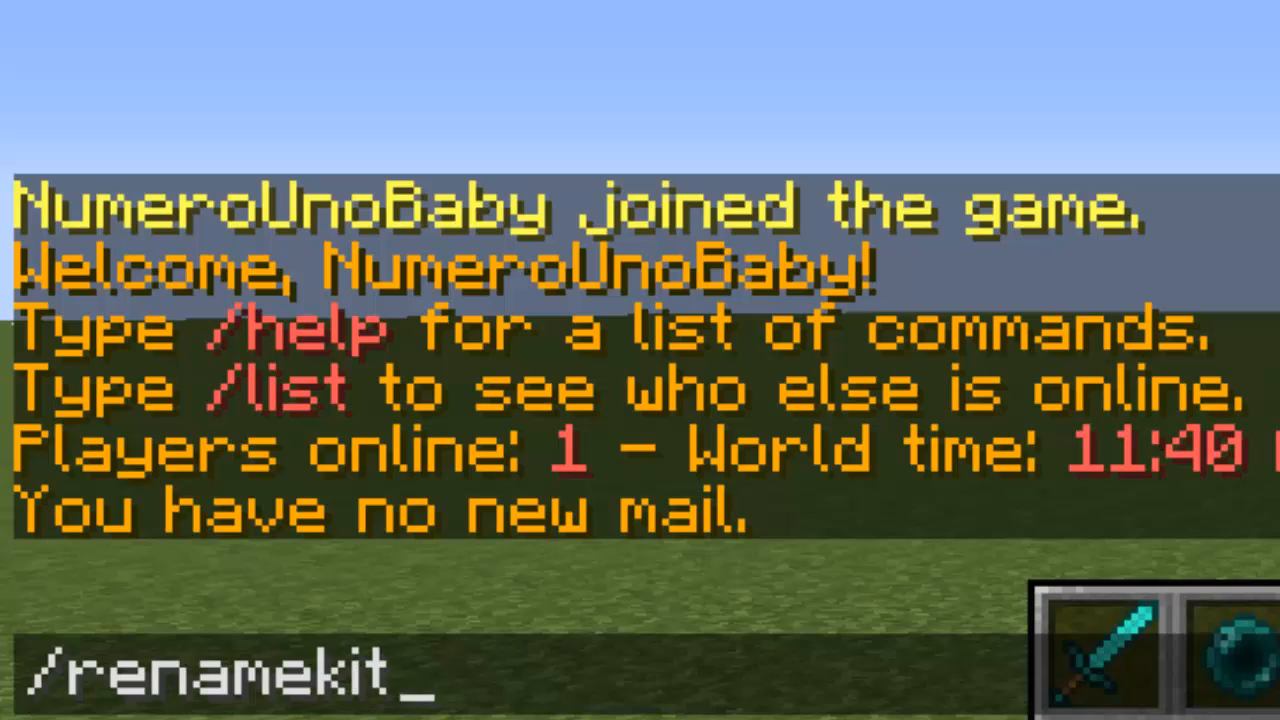
{"action": "type", "text": "R"}
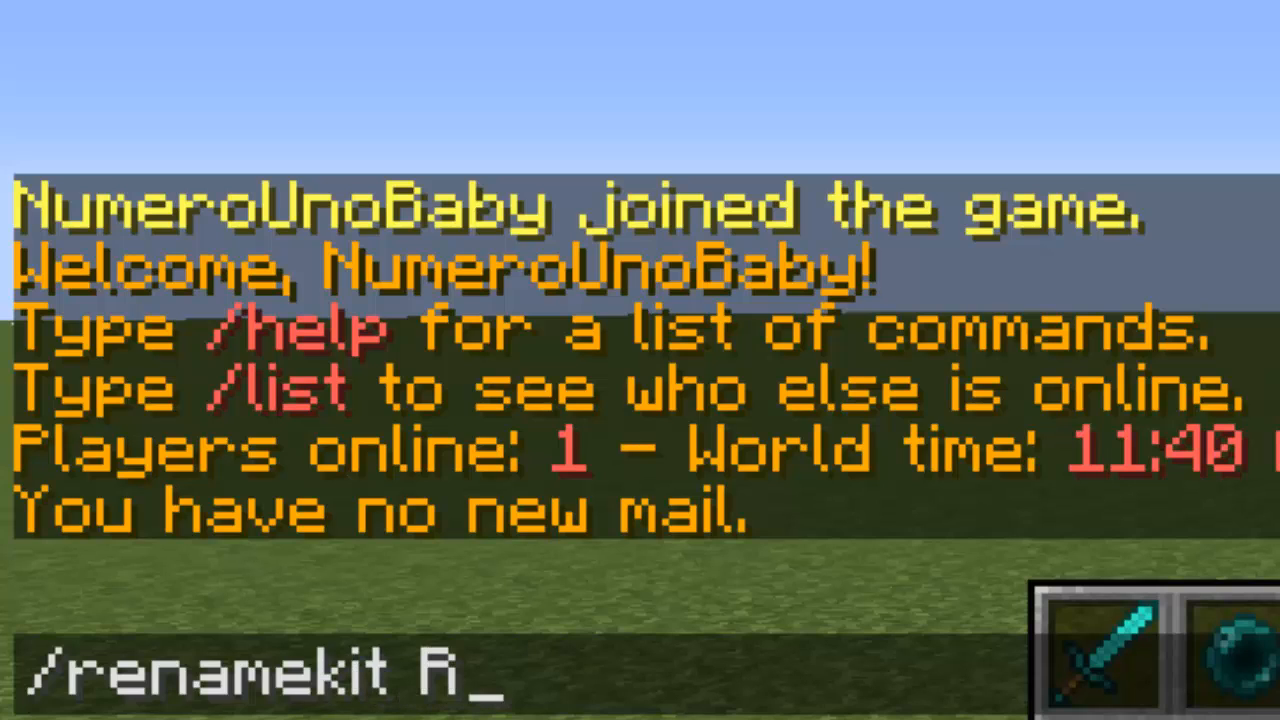
{"action": "type", "text": "andom"}
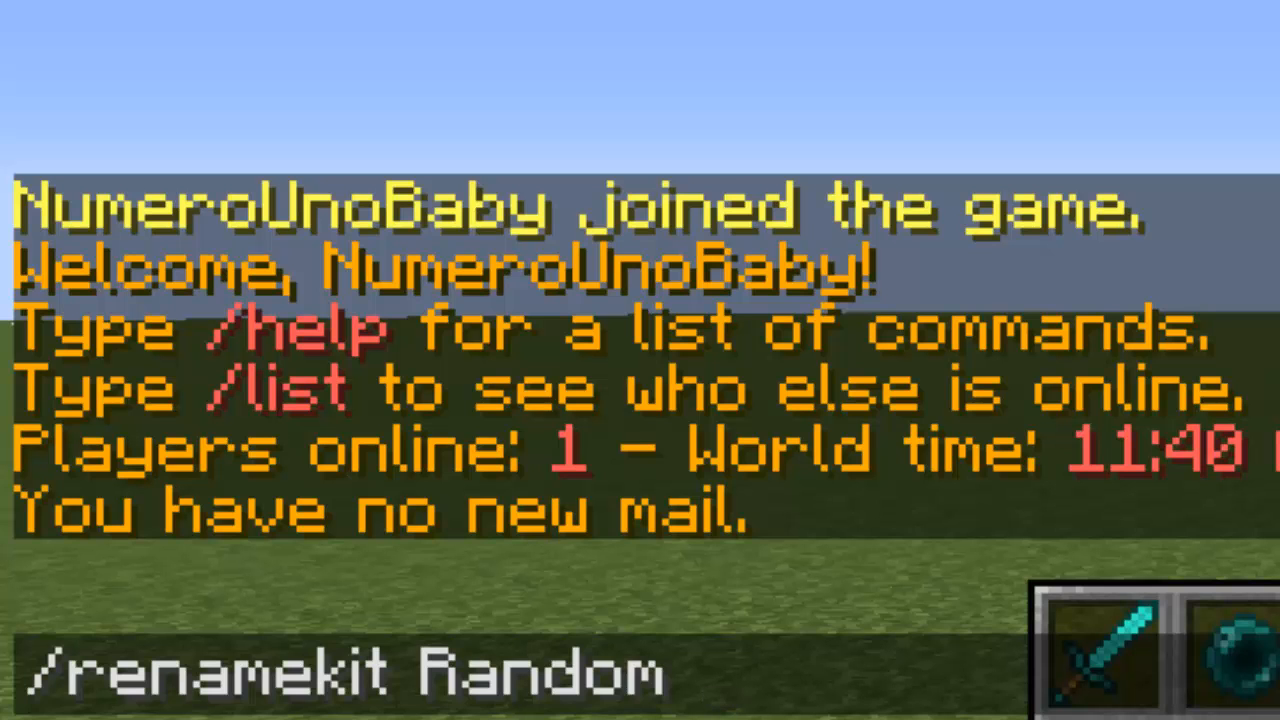
{"action": "type", "text": "War"}
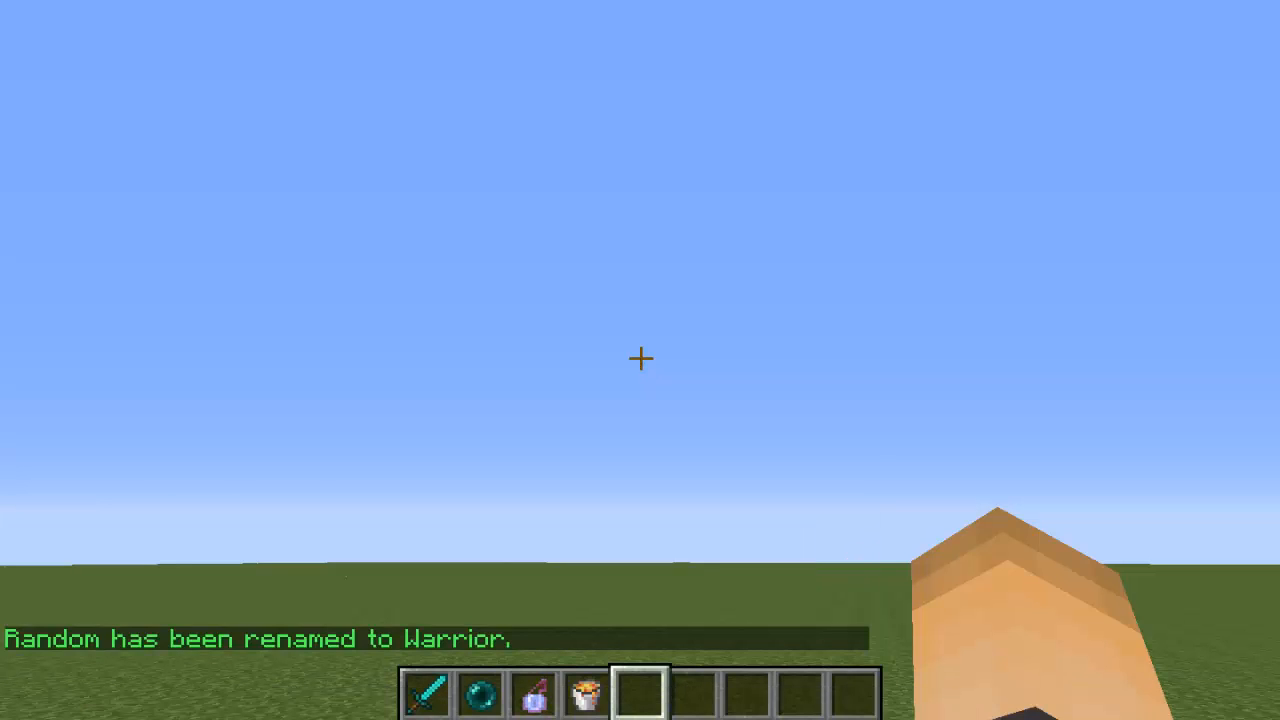
{"action": "type", "text": "/kits"}
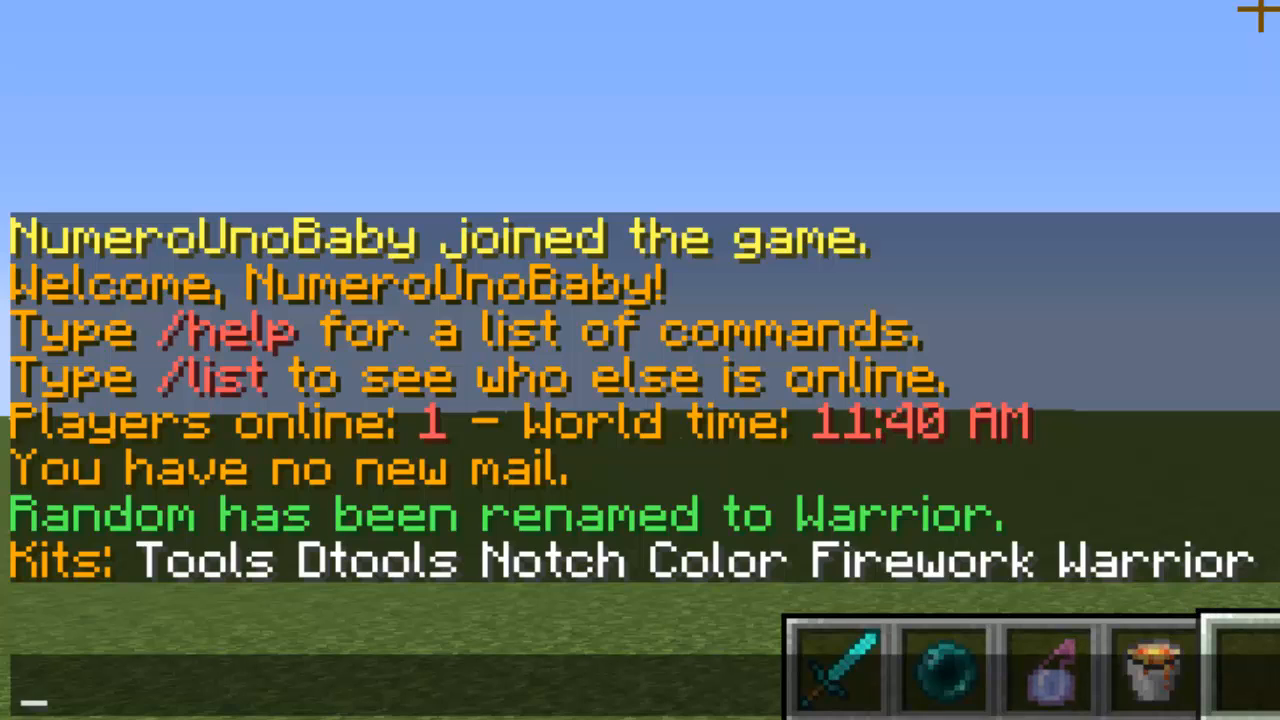
Type '/kit Warrior' in chat to claim the Warrior kit.
{"action": "type", "text": "/kit"}
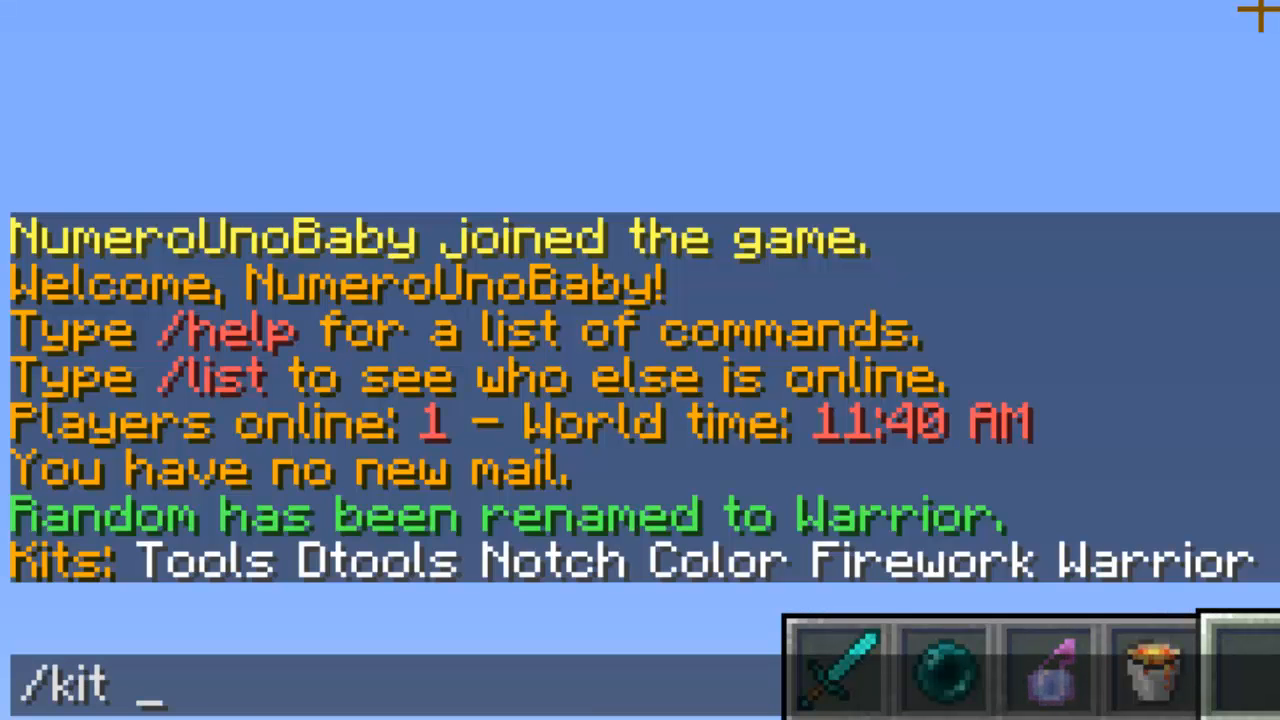
{"action": "type", "text": "Warrior"}
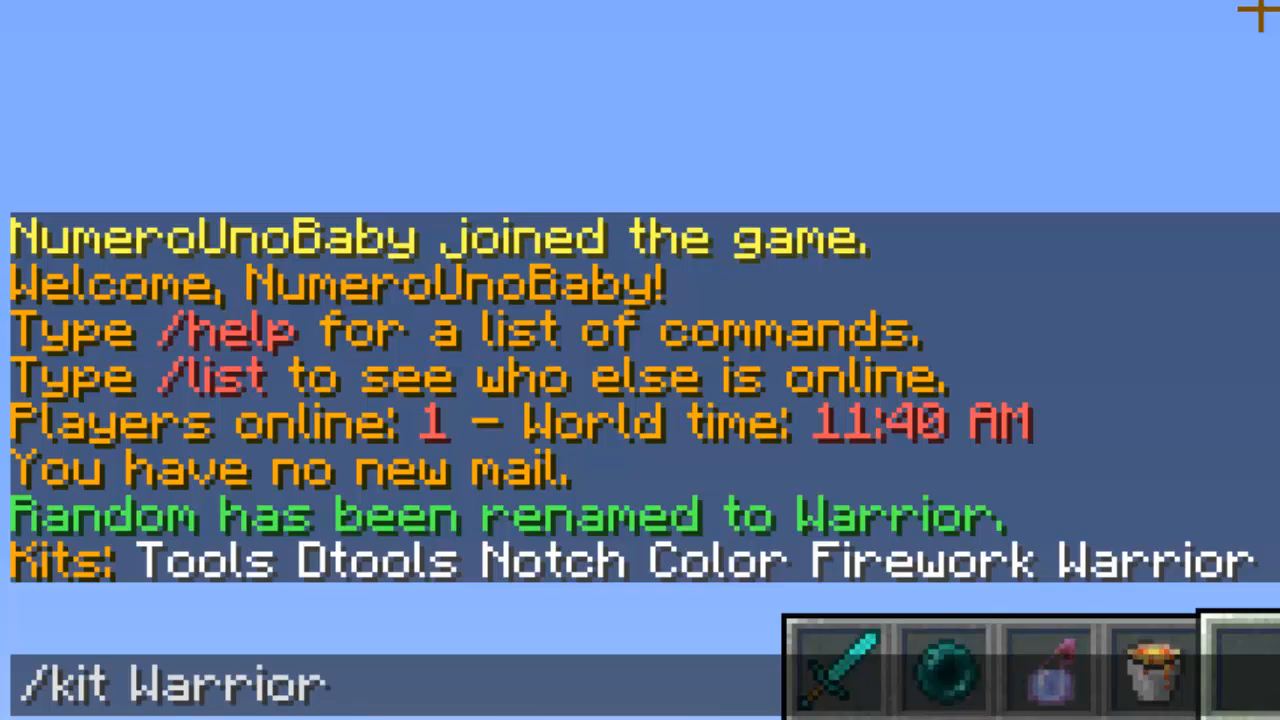